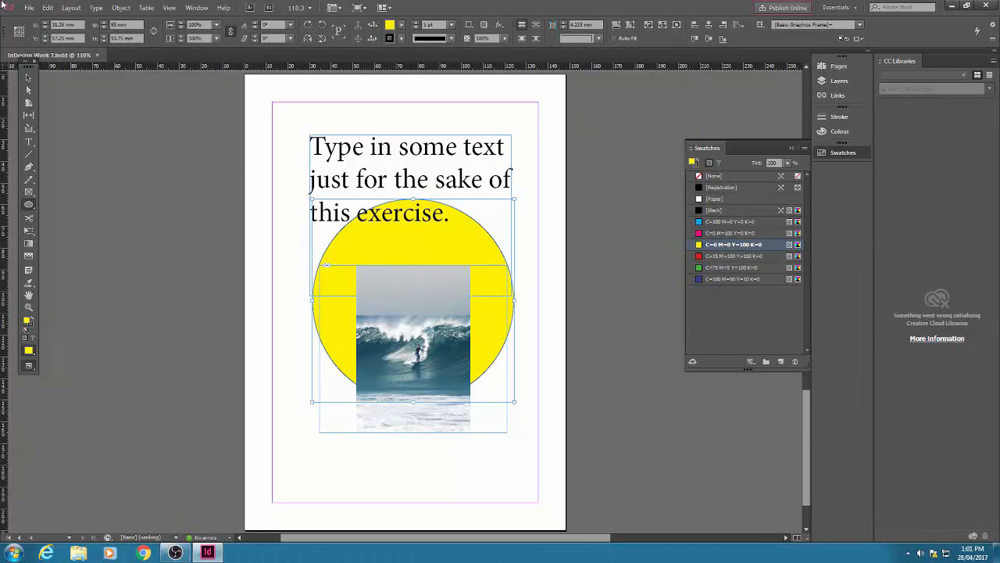
Start exporting the surf poster with the [Press Quality] Adobe PDF preset.
click(28, 7)
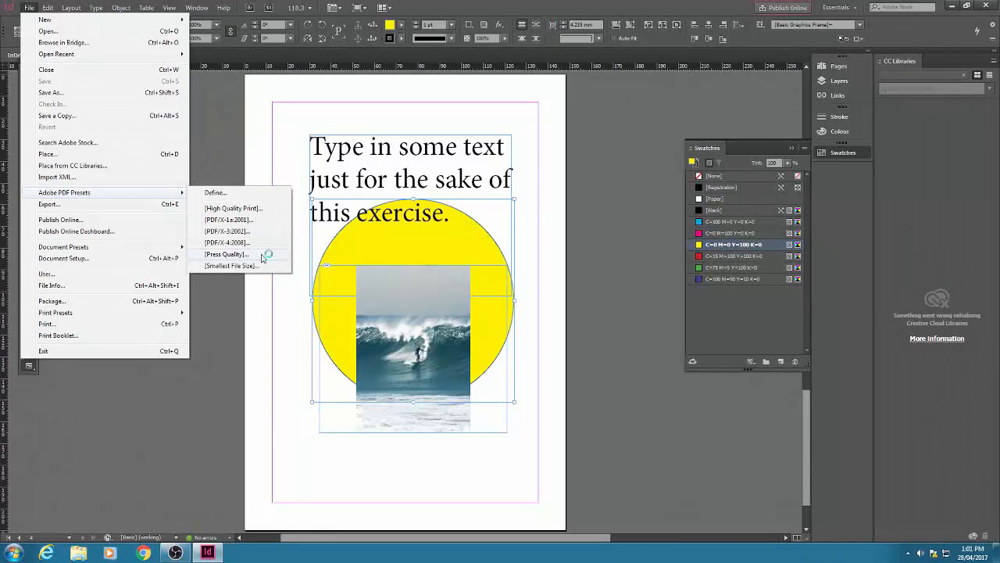
click(227, 254)
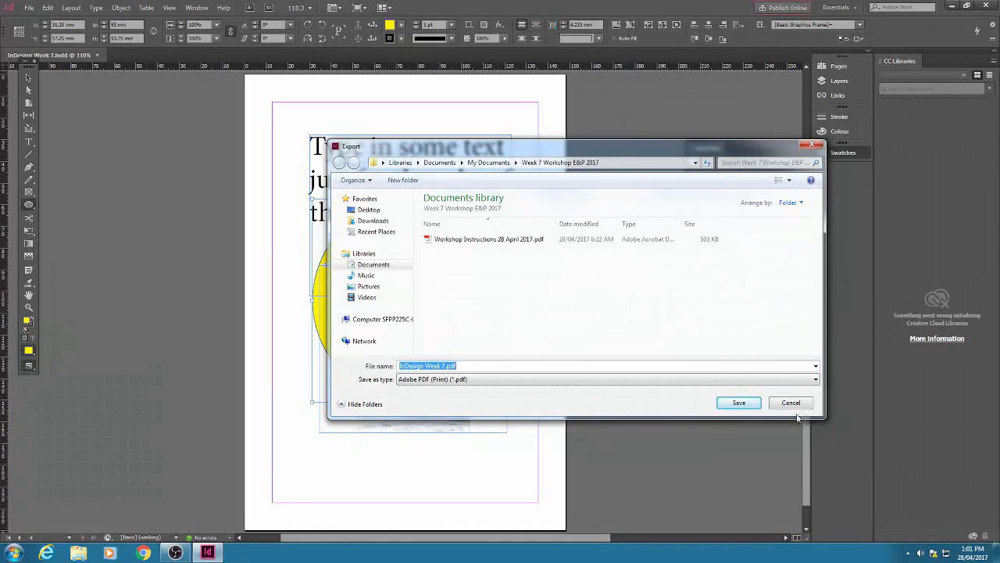
Export the Press Quality PDF to the Week 7 Workshop folder after reviewing Marks and Bleeds.
click(737, 403)
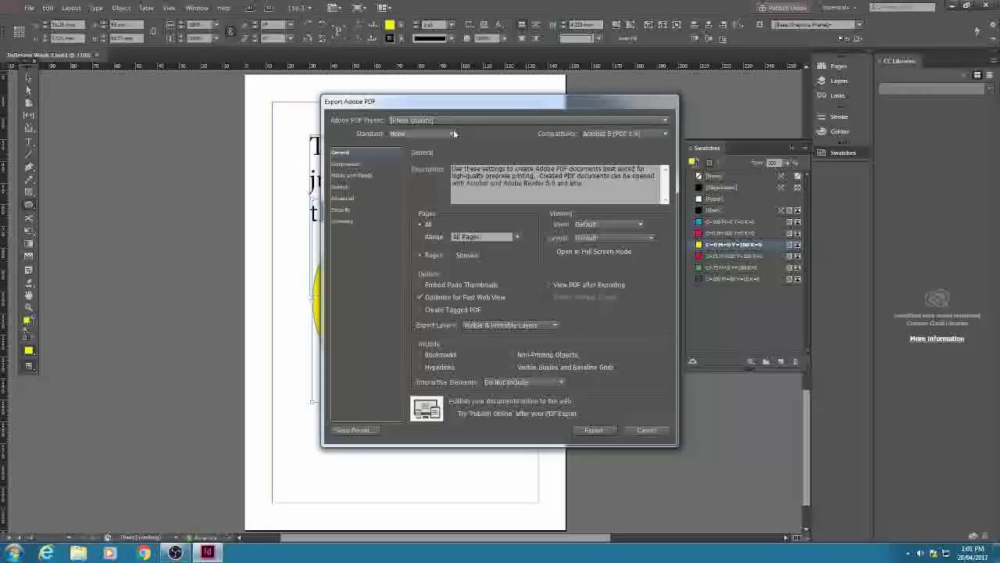
click(352, 175)
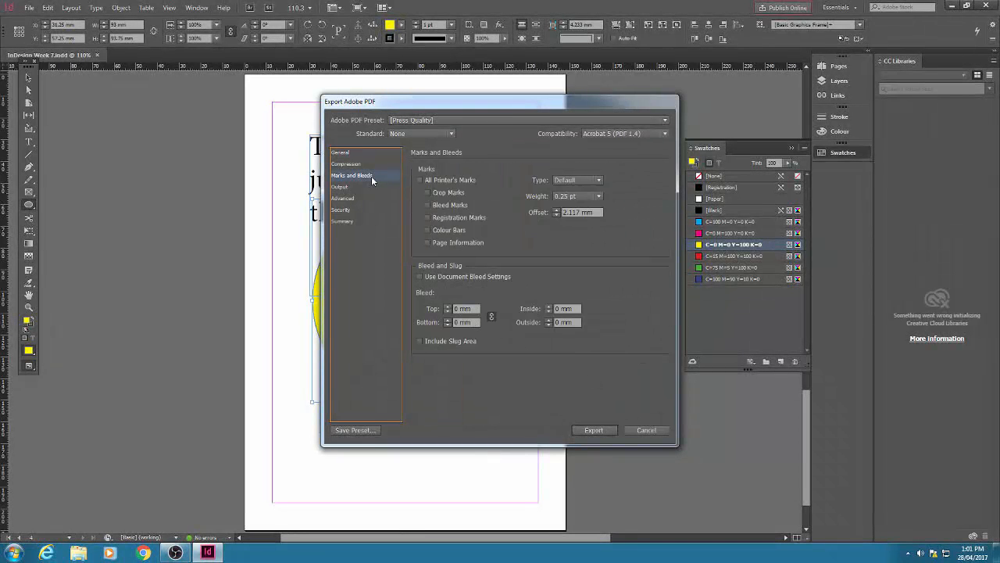
mouse_move(415, 206)
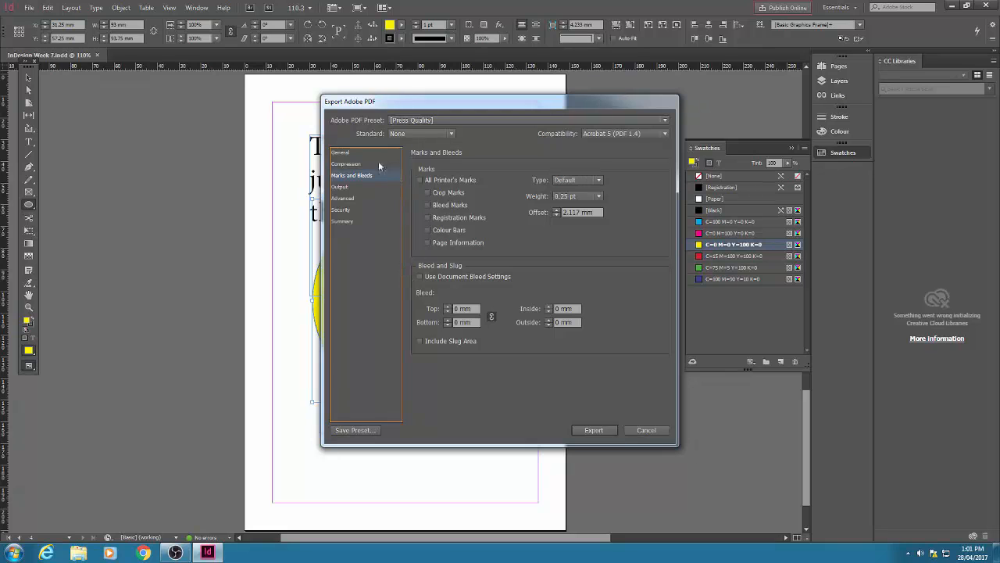
click(340, 151)
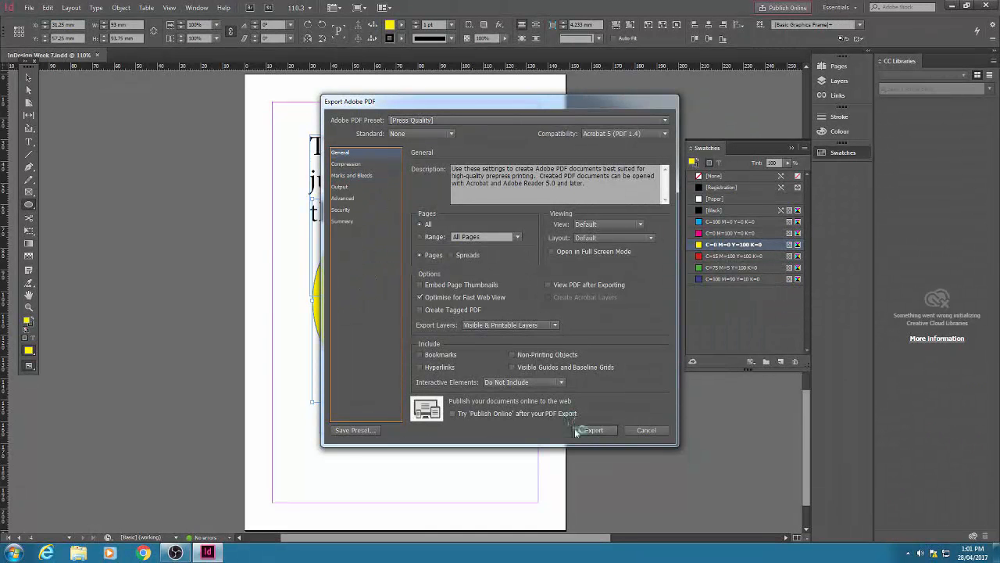
click(594, 429)
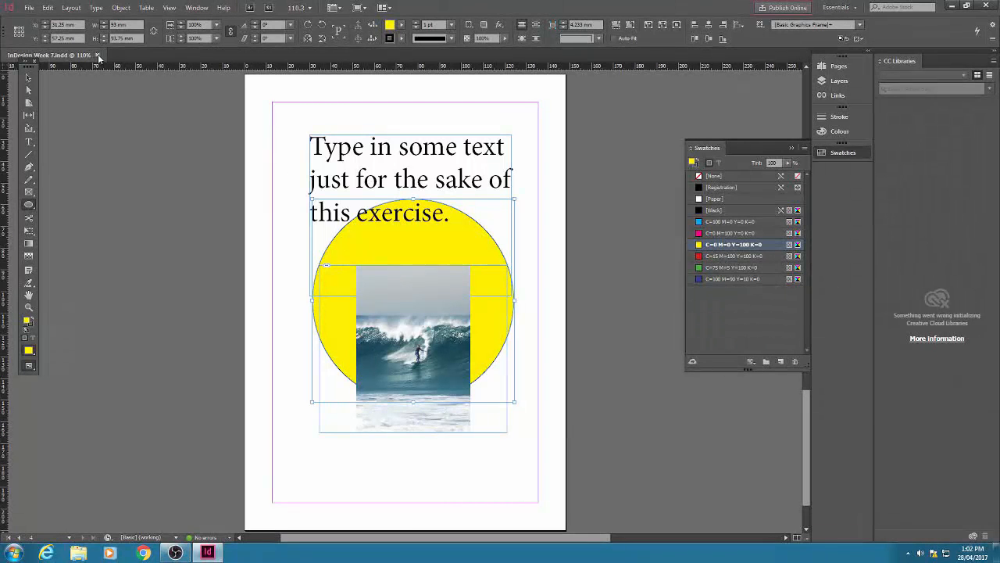
Close the document, dismiss the Publish Online popup, and close InDesign.
click(786, 7)
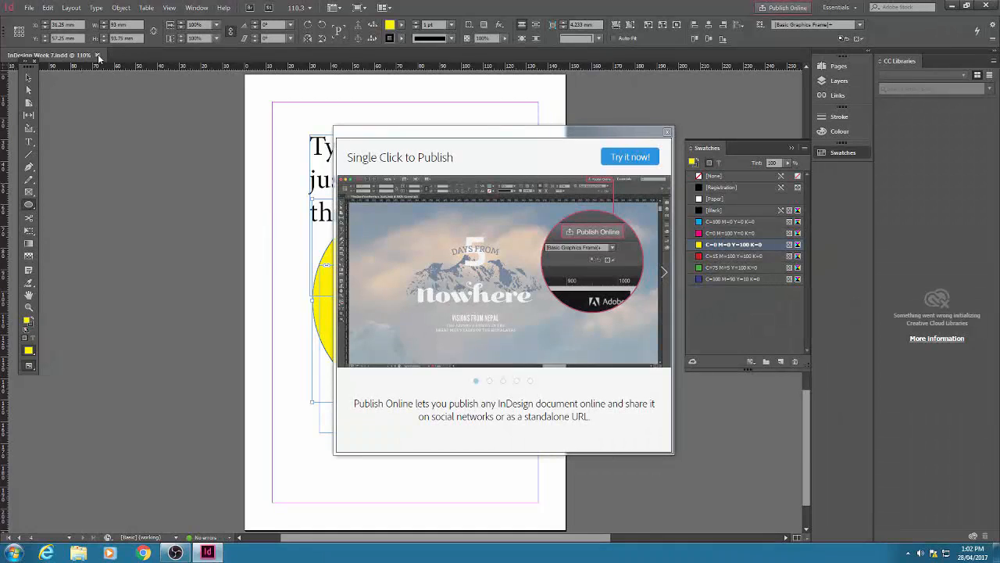
click(98, 55)
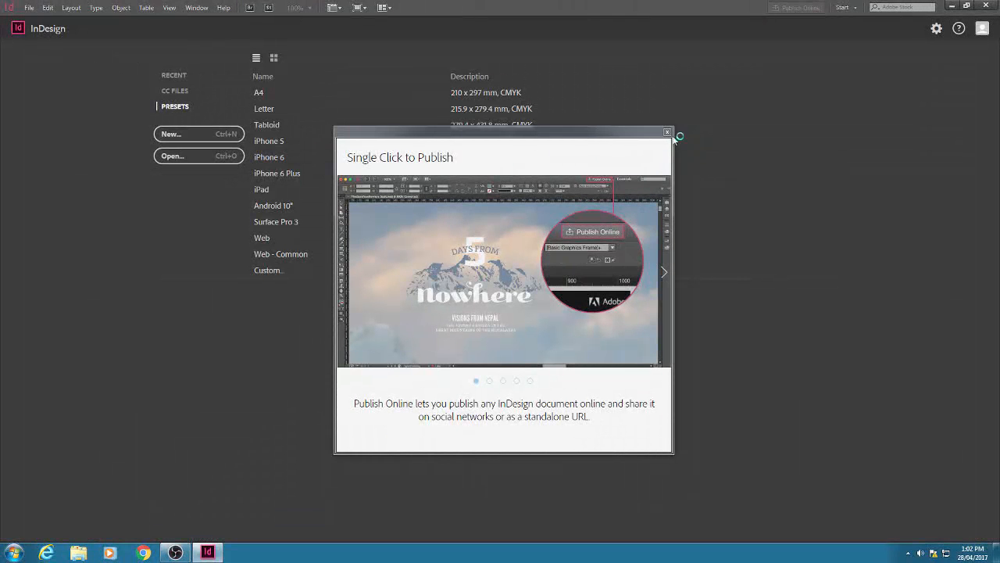
click(668, 132)
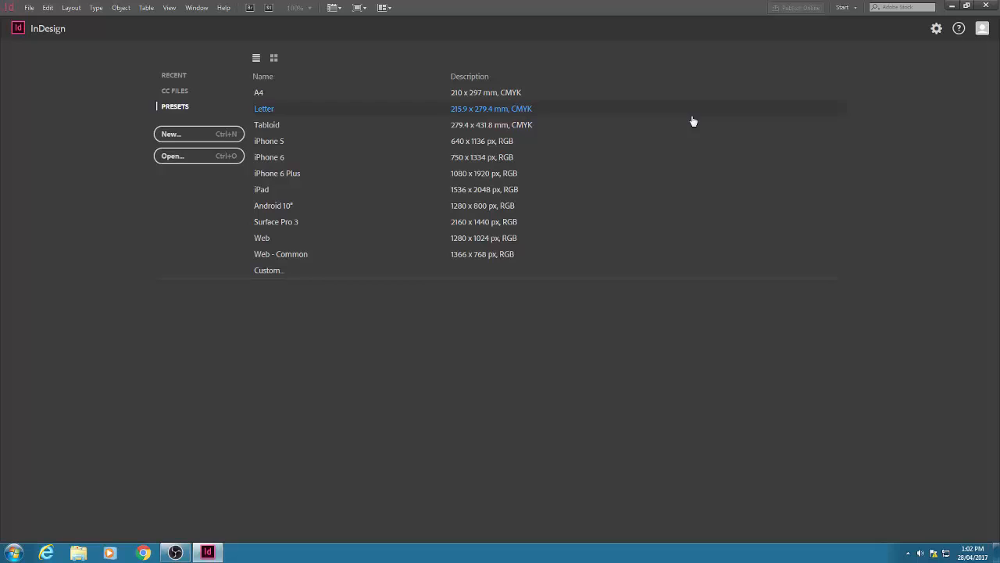
click(967, 7)
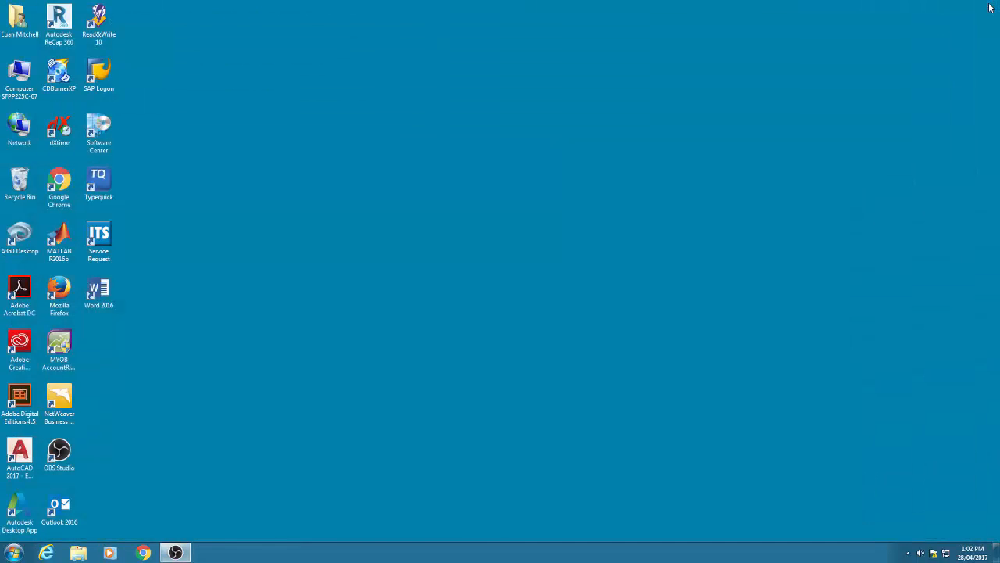
Open InDesign Week 7.pdf from Documents > Week 7 Workshop E&P 2017 in Explorer.
click(20, 20)
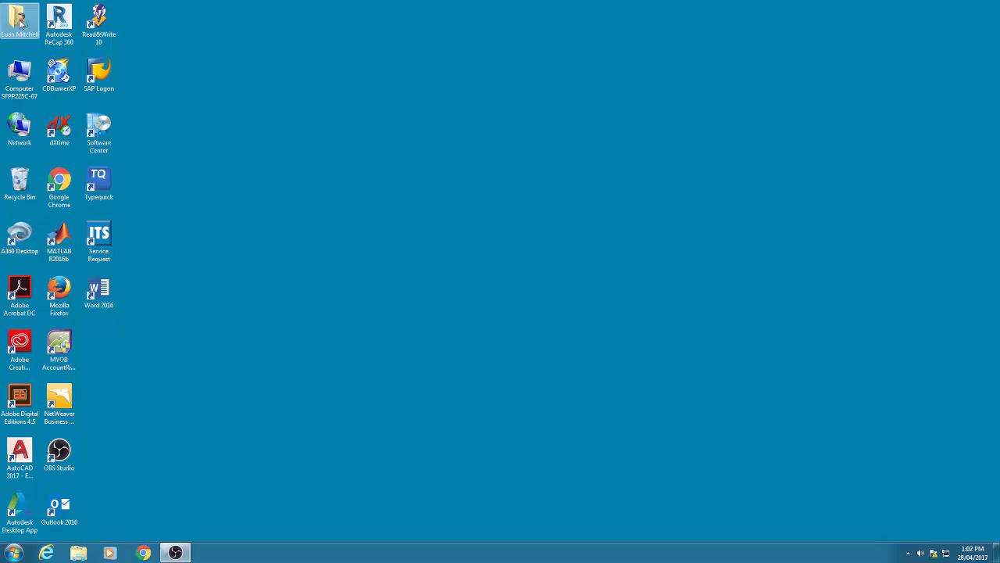
double_click(20, 75)
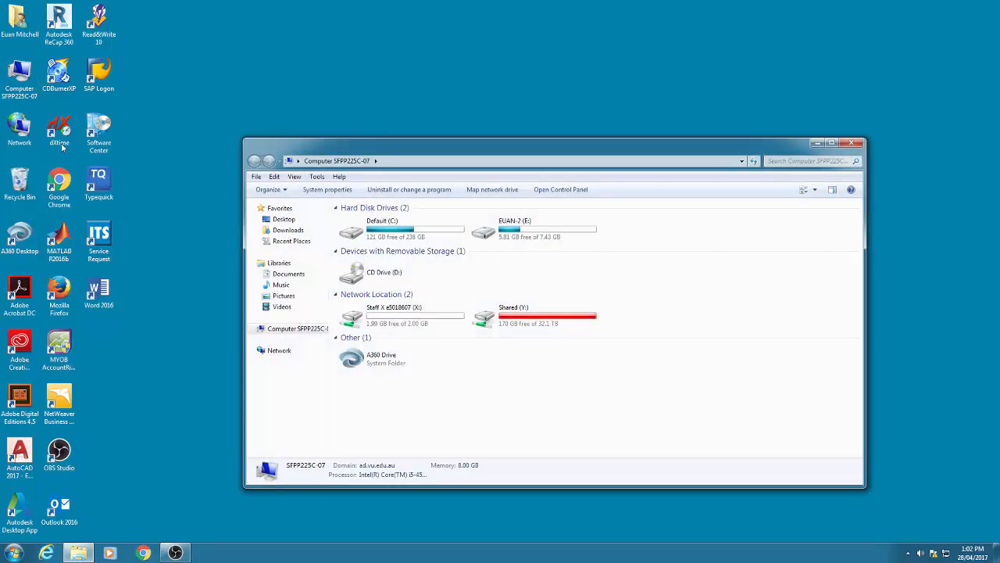
click(288, 273)
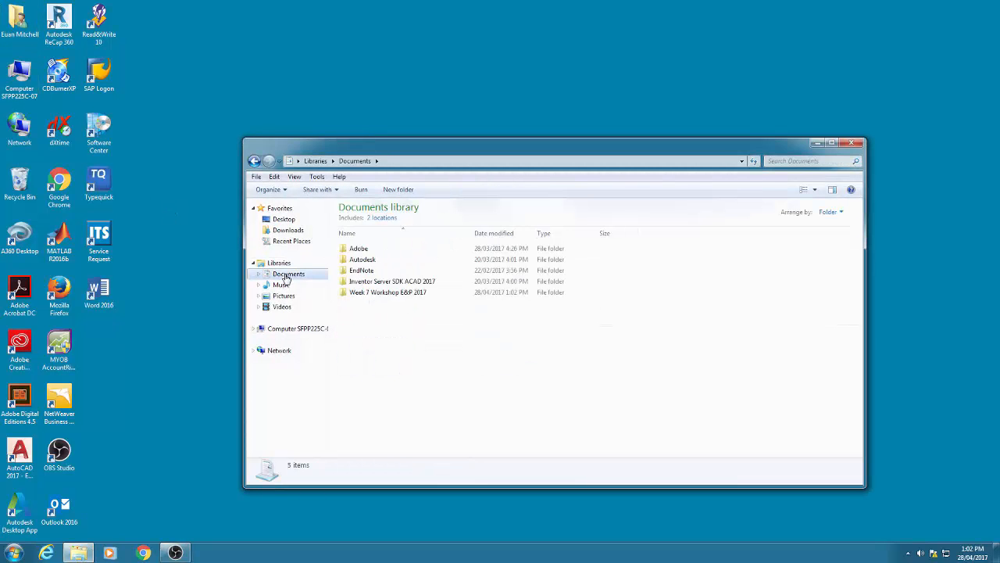
double_click(388, 292)
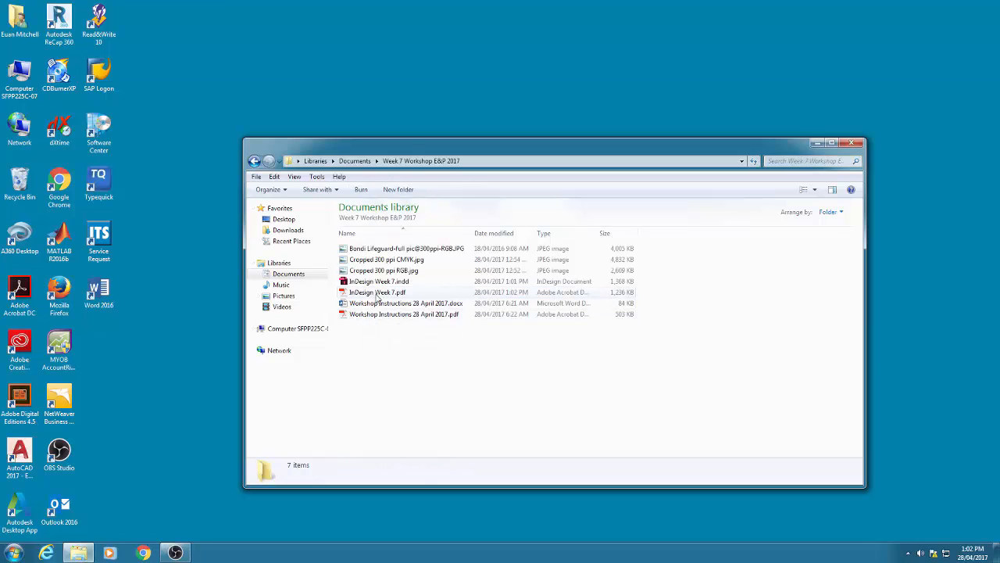
double_click(378, 292)
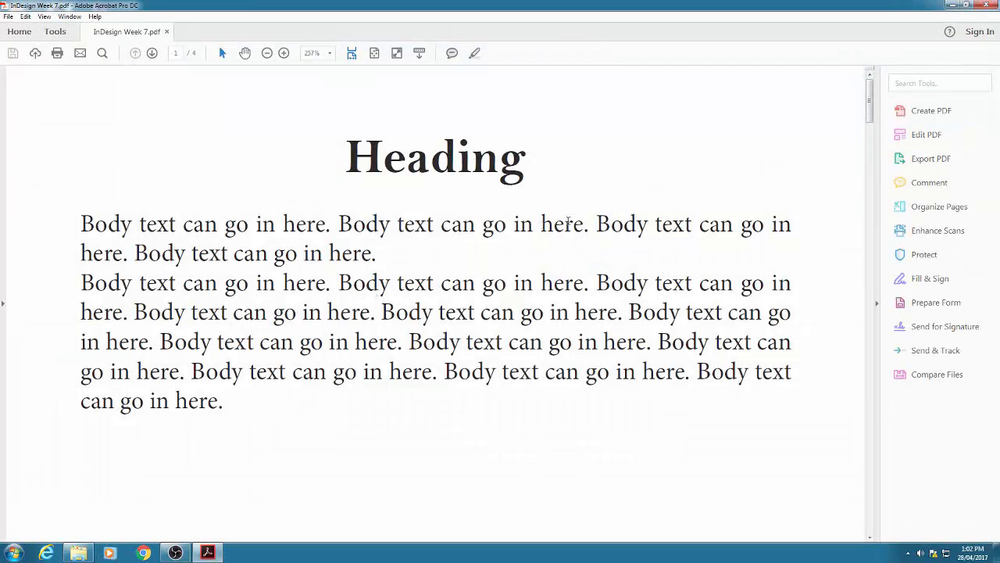
Zoom out twice to 100% to view page 1, then advance to page 2.
click(266, 53)
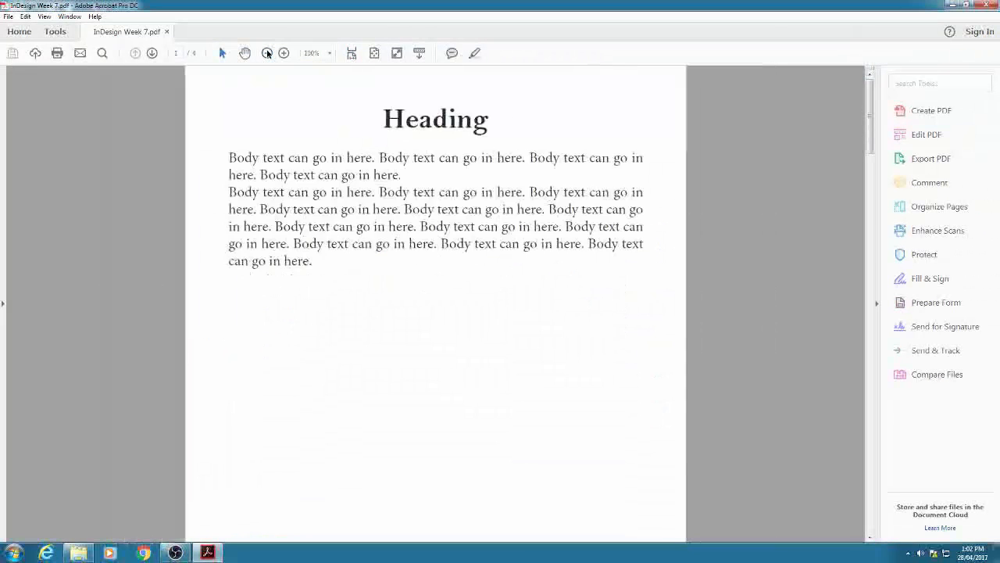
click(267, 53)
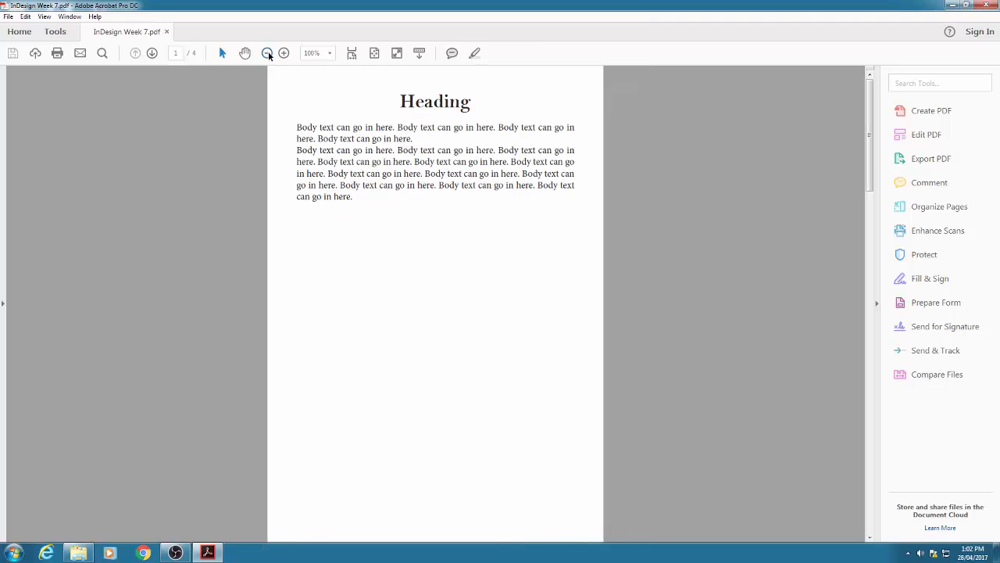
click(152, 53)
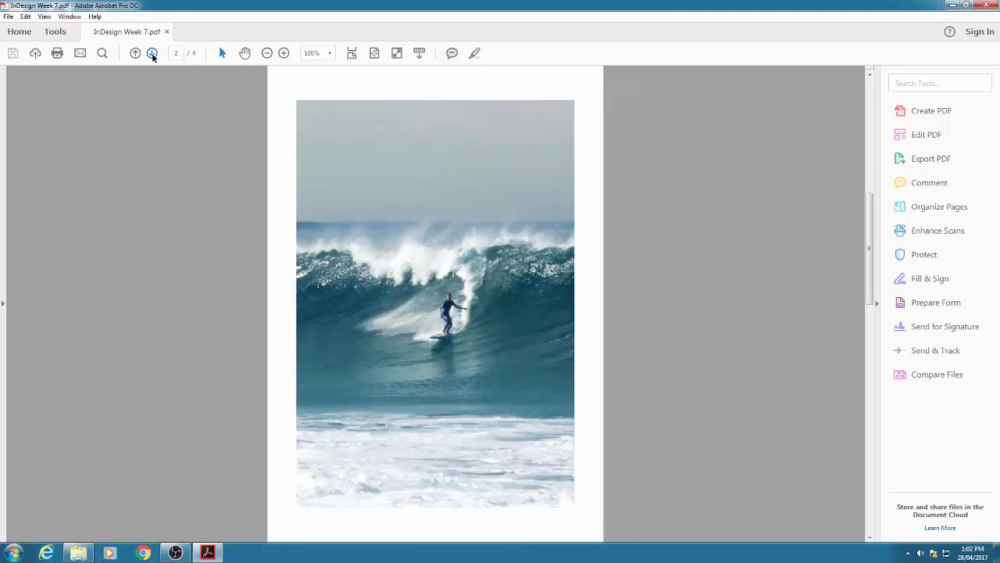